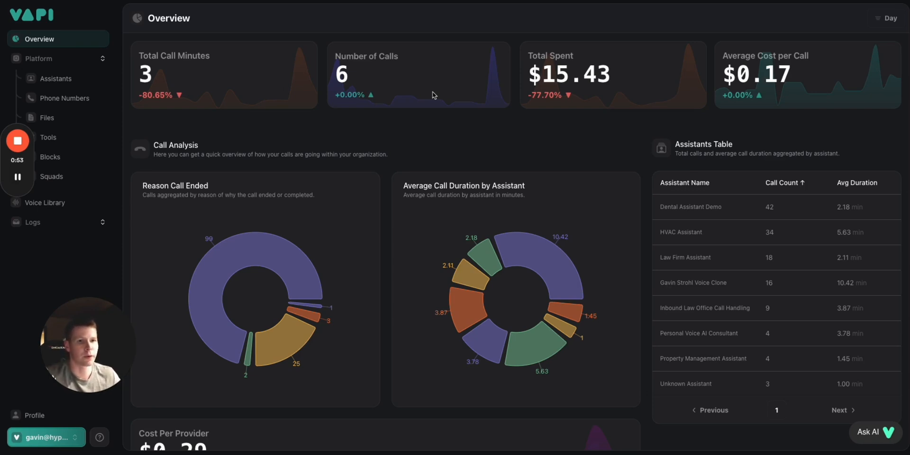
pyautogui.moveTo(60, 118)
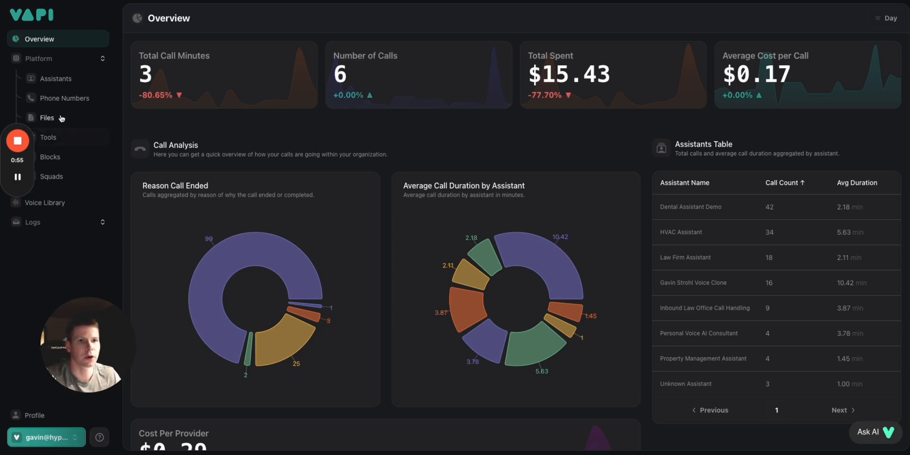
pyautogui.moveTo(64, 98)
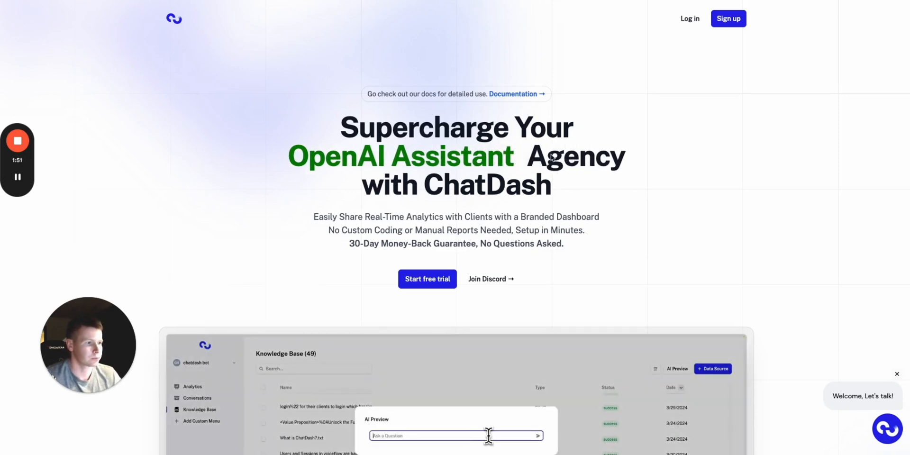
# Log in from the landing page to reach the agency dashboard's Clients list.
pyautogui.click(712, 369)
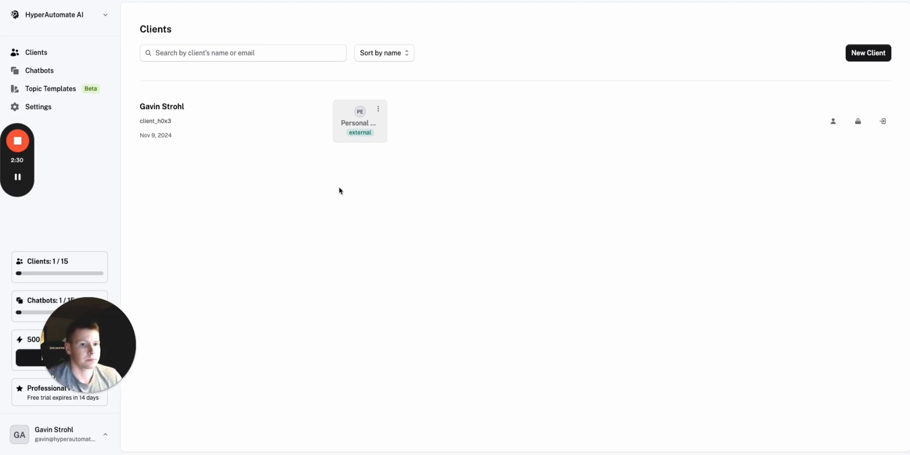
pyautogui.moveTo(165, 72)
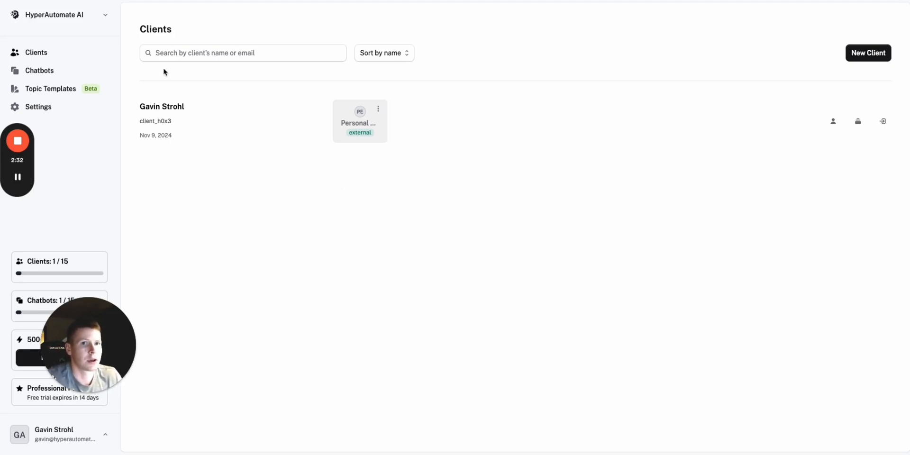
pyautogui.moveTo(842, 53)
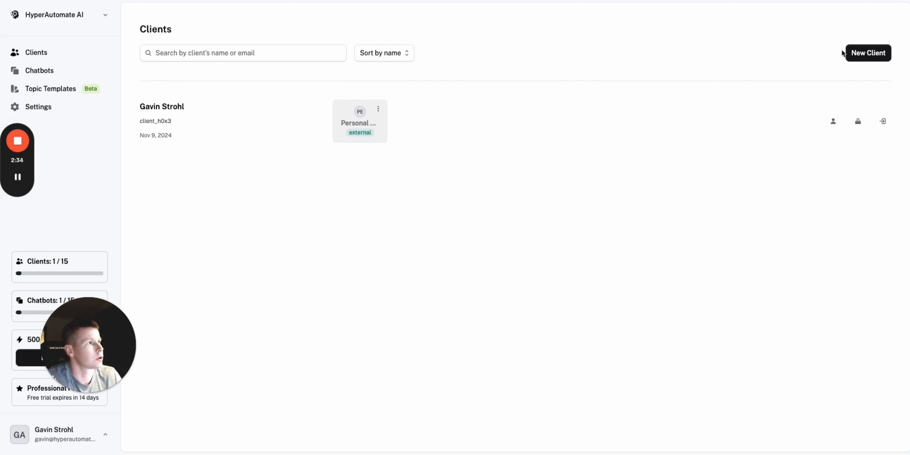
# Preview the Register Client form, cancel it unfilled, and go to the Chatbots list.
pyautogui.click(868, 53)
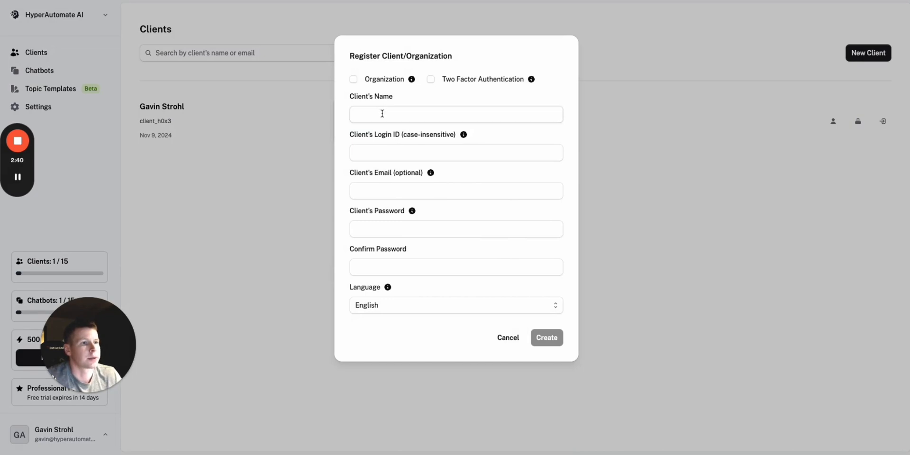
pyautogui.click(545, 337)
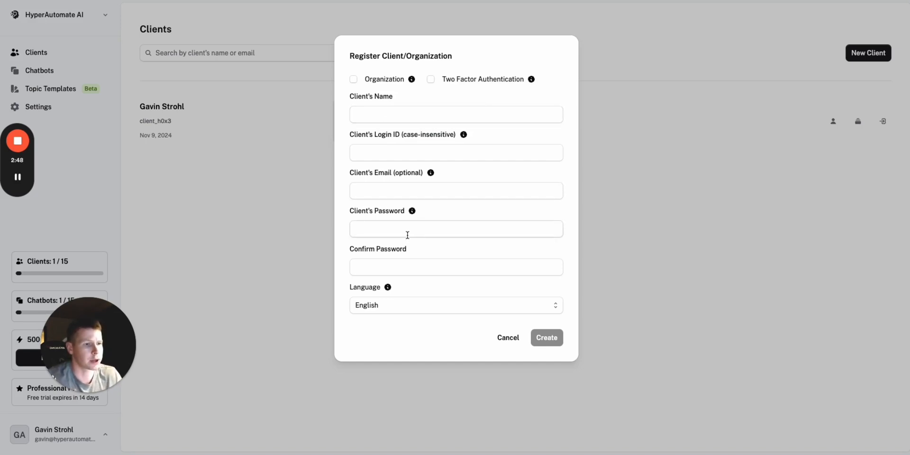
pyautogui.moveTo(454, 283)
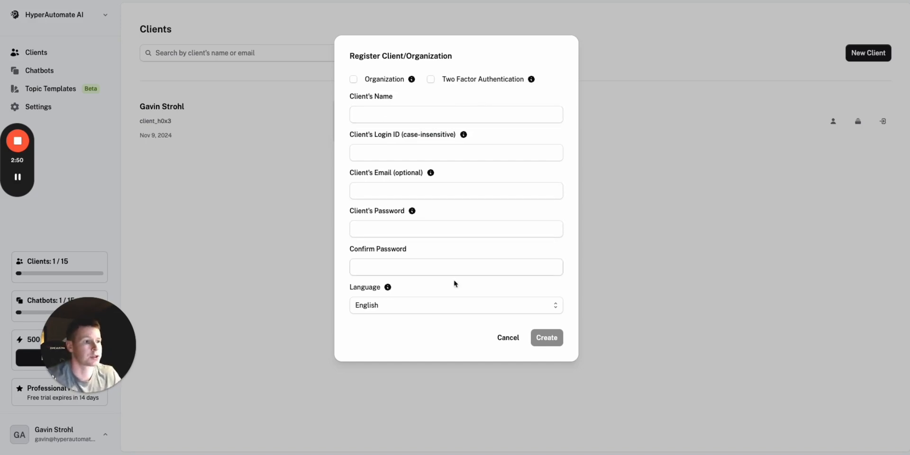
pyautogui.click(507, 337)
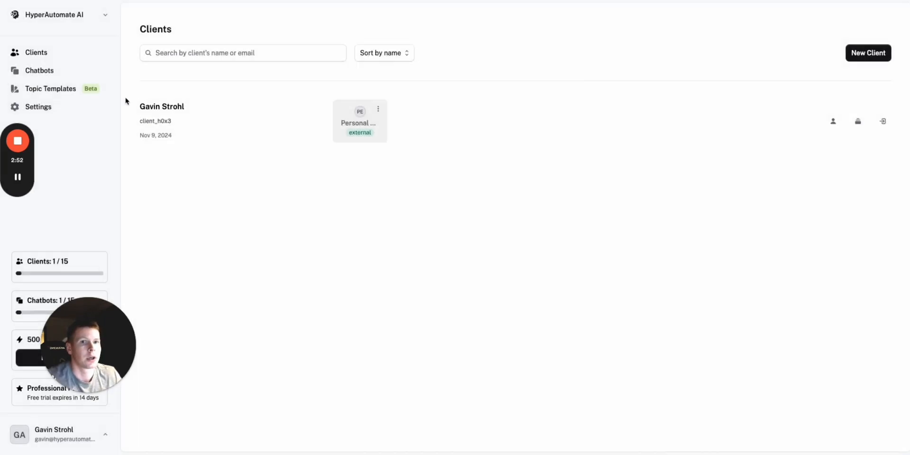
pyautogui.click(39, 71)
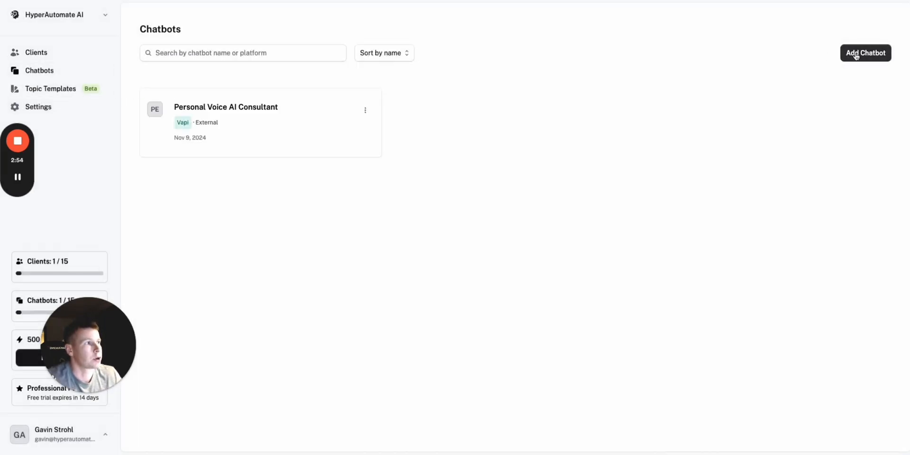
pyautogui.click(865, 53)
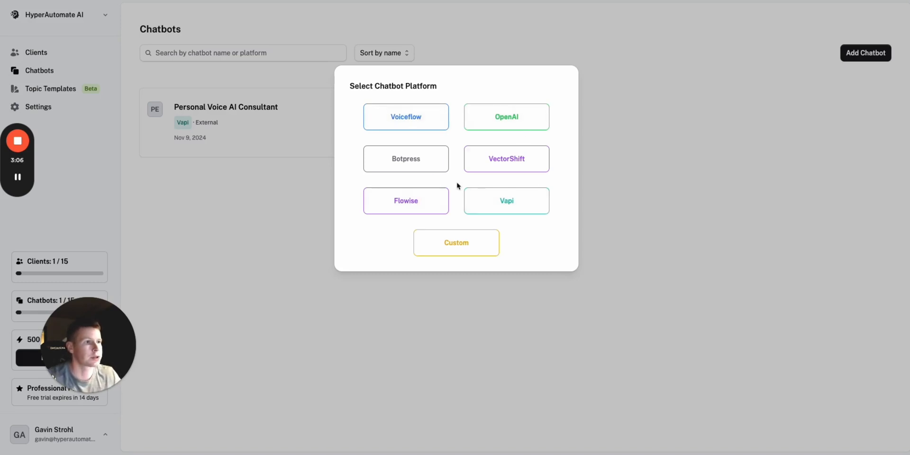
pyautogui.moveTo(522, 198)
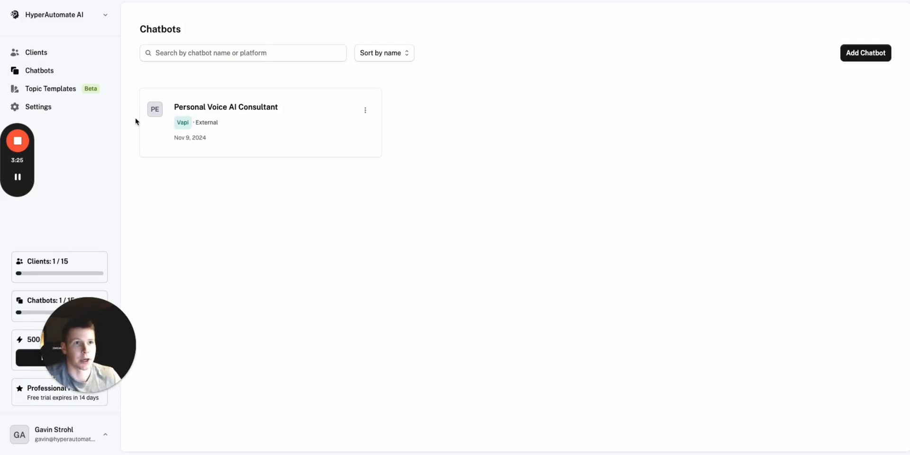
pyautogui.click(225, 107)
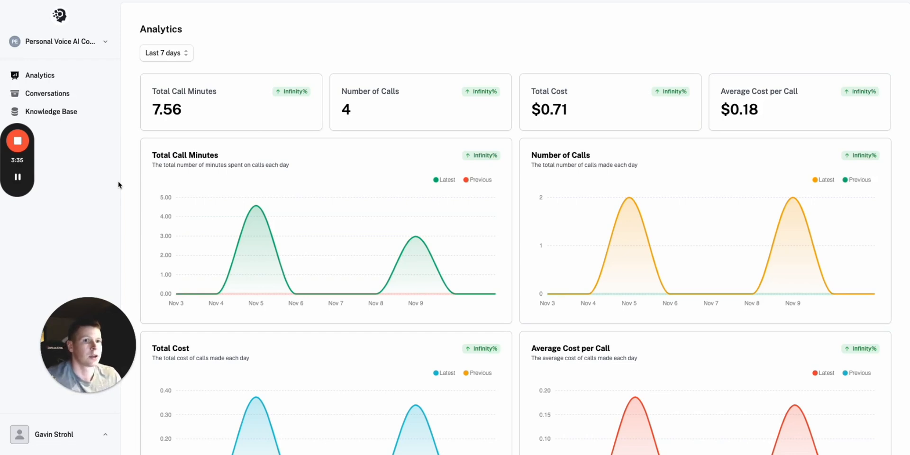
pyautogui.moveTo(295, 103)
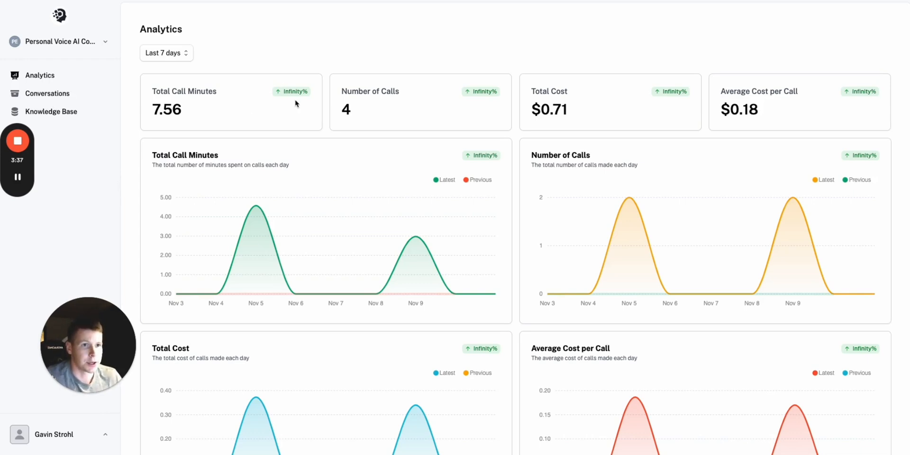
pyautogui.moveTo(233, 122)
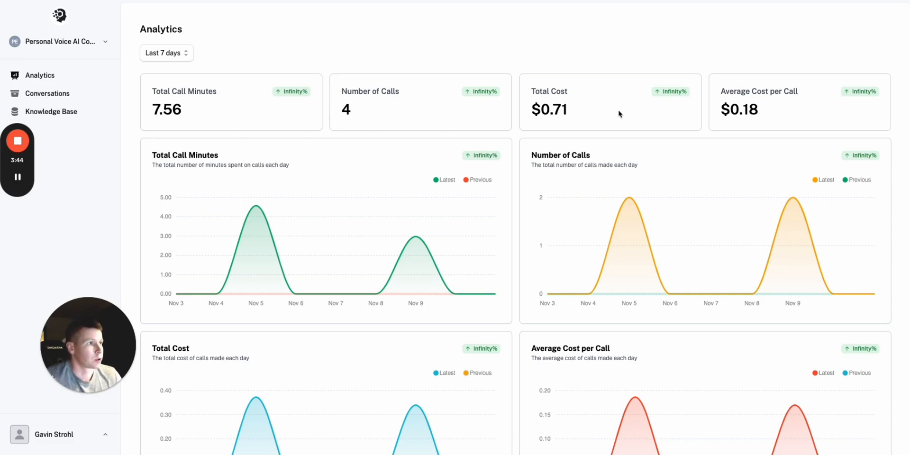
pyautogui.moveTo(752, 104)
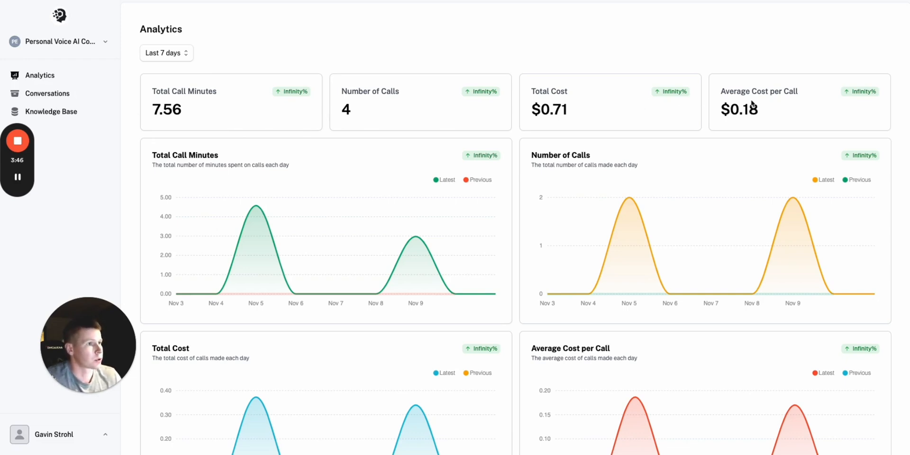
# Scroll through the daily charts of minutes, calls, cost and $0.18 average per call.
pyautogui.scroll(-3)
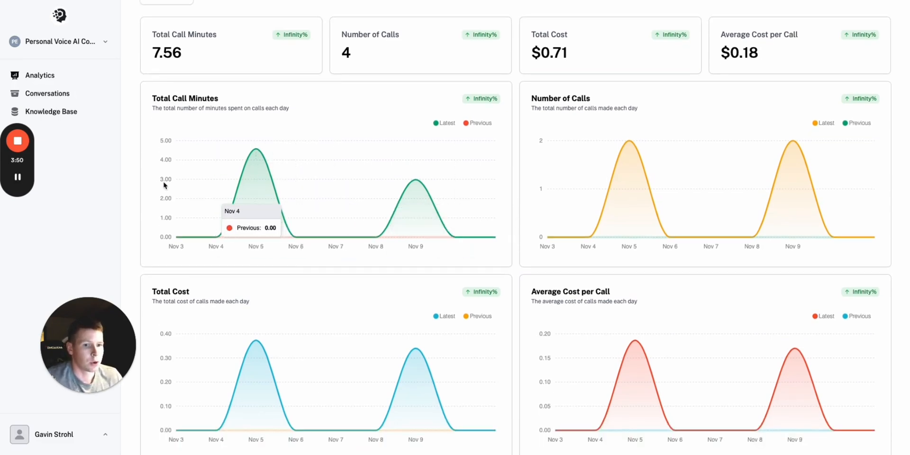
pyautogui.moveTo(132, 187)
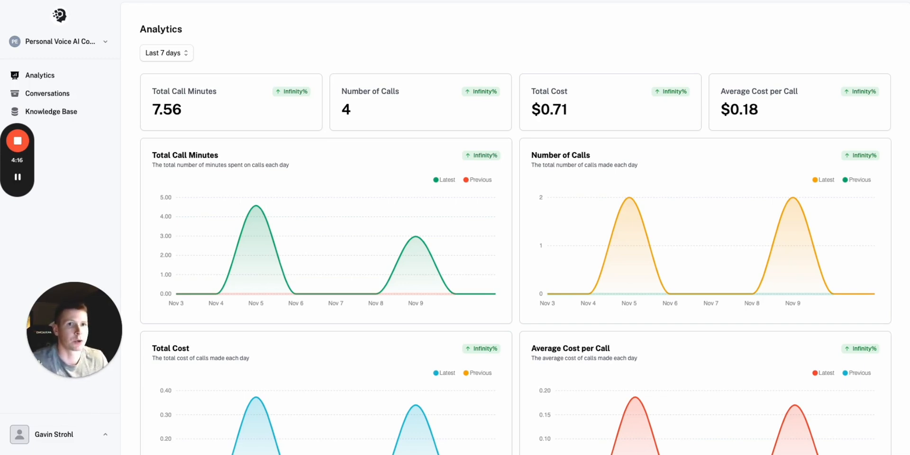
pyautogui.moveTo(122, 90)
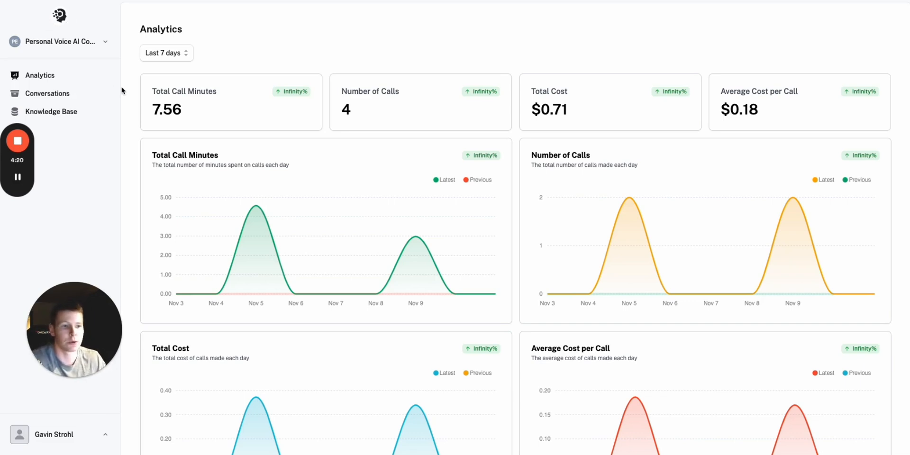
pyautogui.moveTo(161, 3)
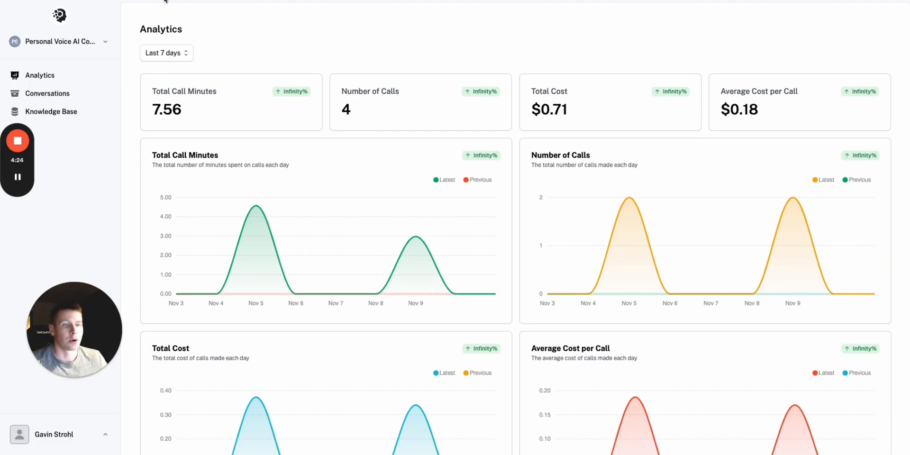
pyautogui.moveTo(127, 84)
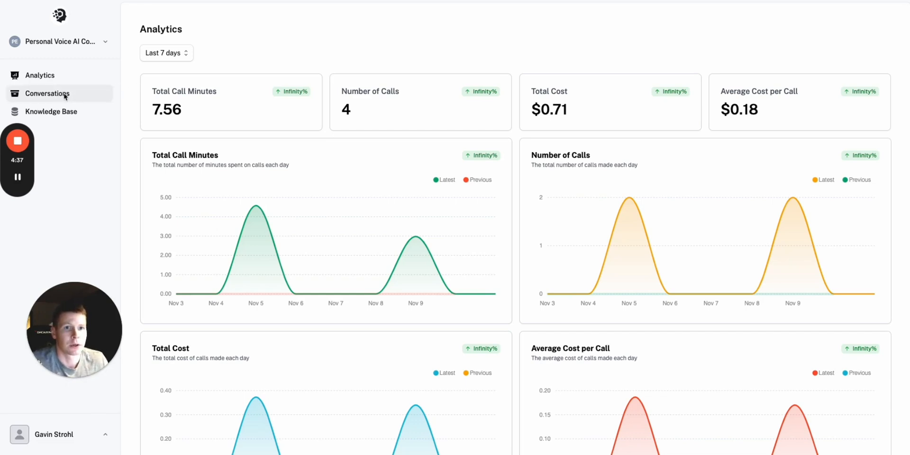
# Review the four call conversations with the Troy mortgage transcript, then move to the Knowledge Base.
pyautogui.click(47, 93)
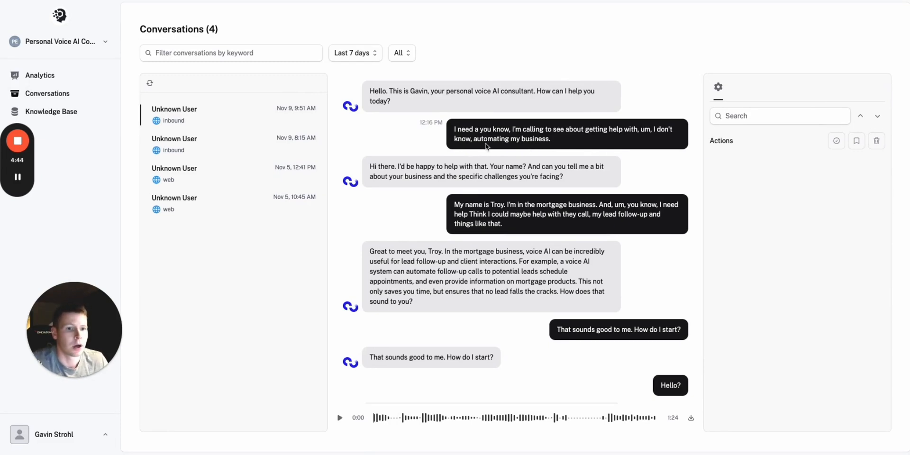
pyautogui.moveTo(494, 157)
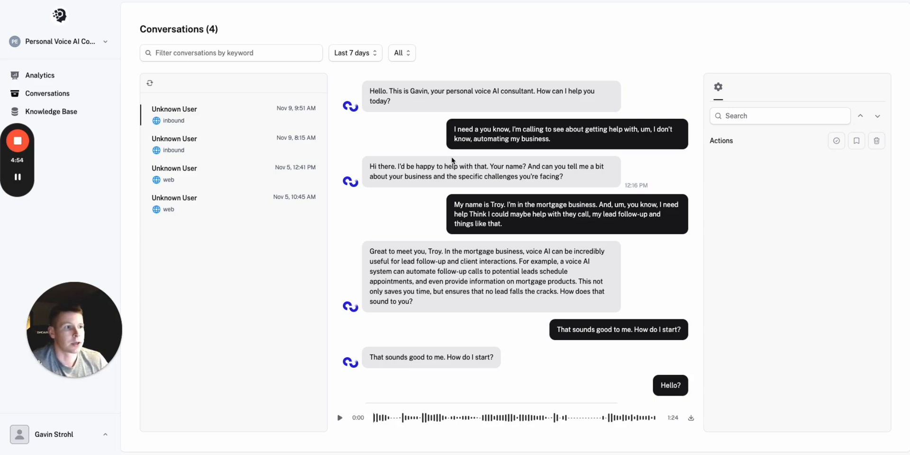
pyautogui.moveTo(52, 111)
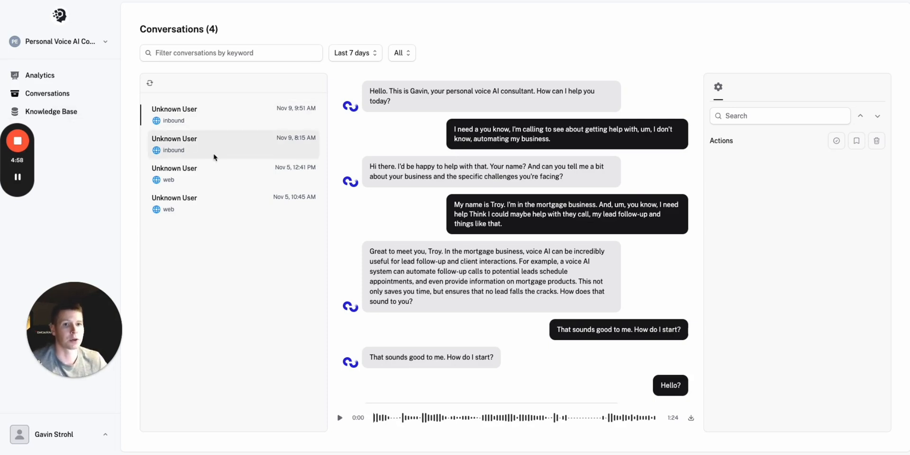
pyautogui.click(51, 111)
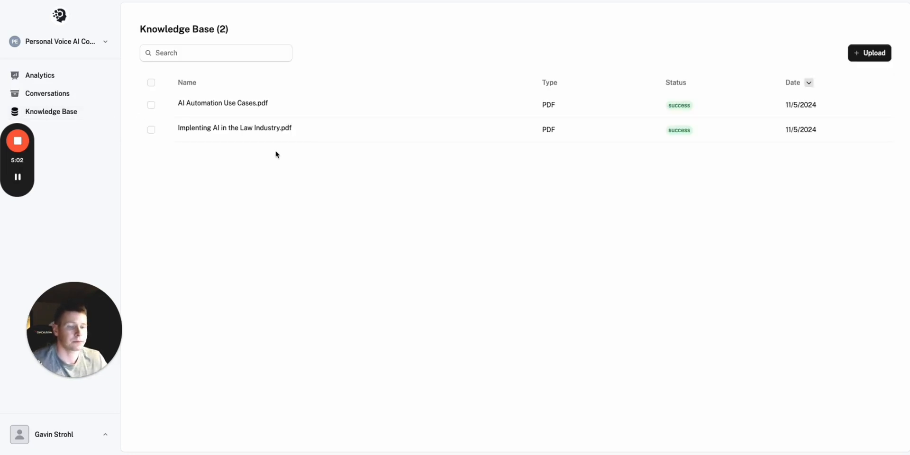
pyautogui.moveTo(633, 148)
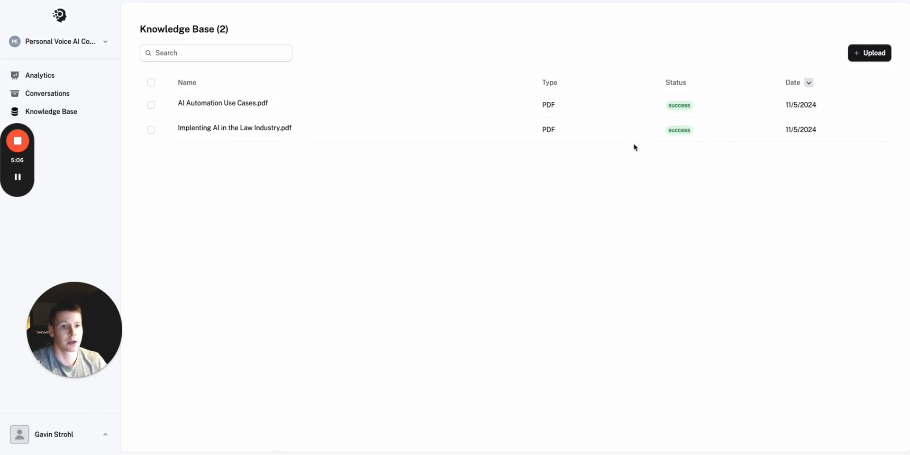
pyautogui.moveTo(248, 113)
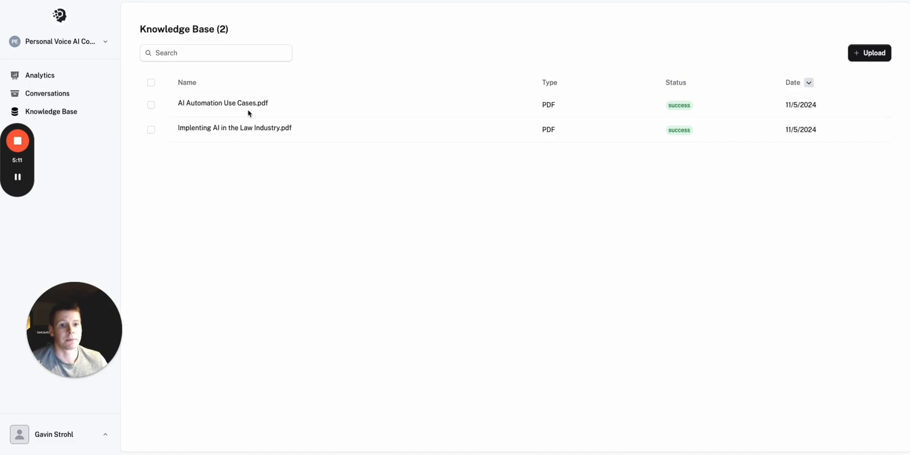
pyautogui.moveTo(264, 104)
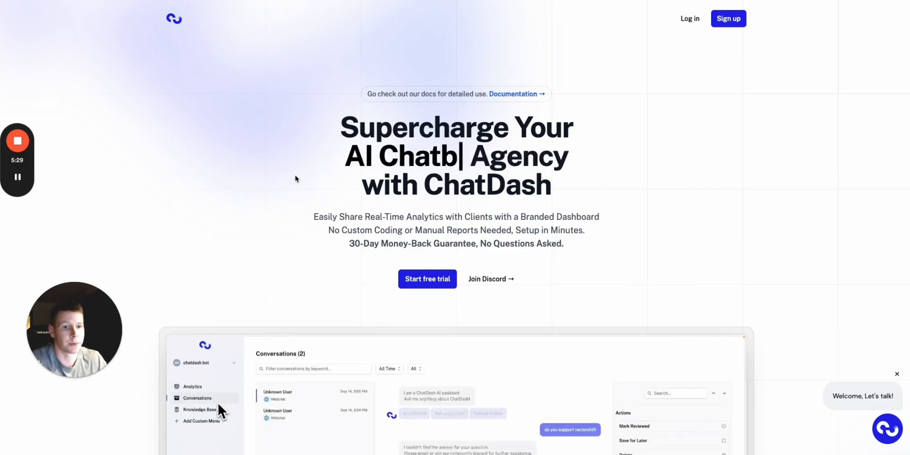
# Leave the two-PDF knowledge base and return to the ChatDash marketing homepage.
pyautogui.click(199, 409)
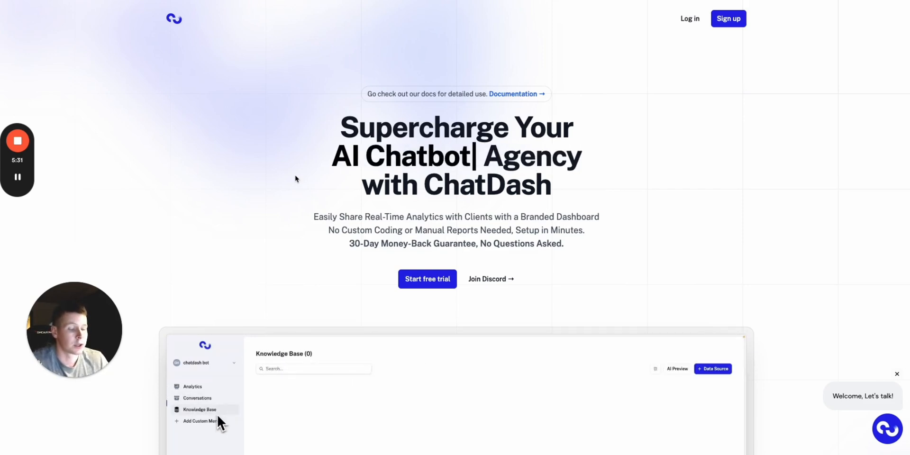